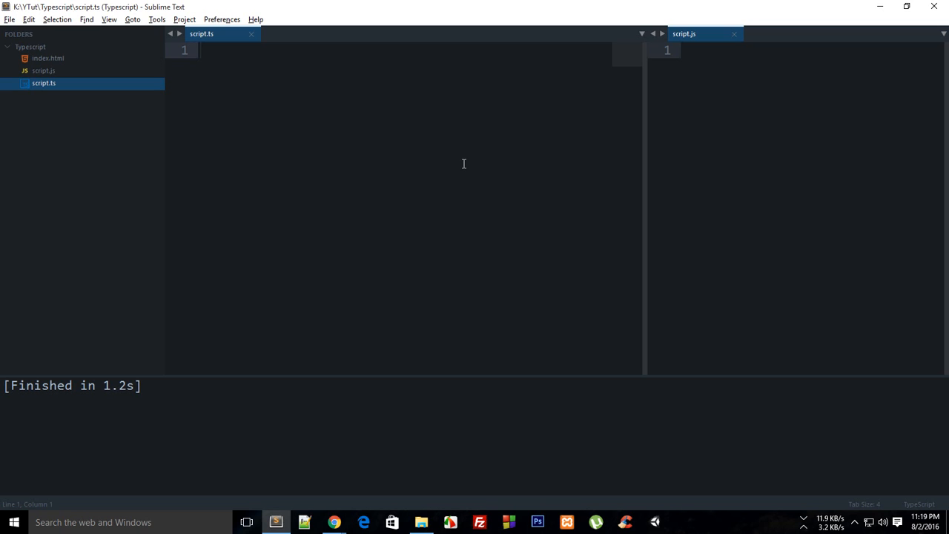
Step: Type the keyword 'function' at the top of the empty script.ts file
left_click(223, 49)
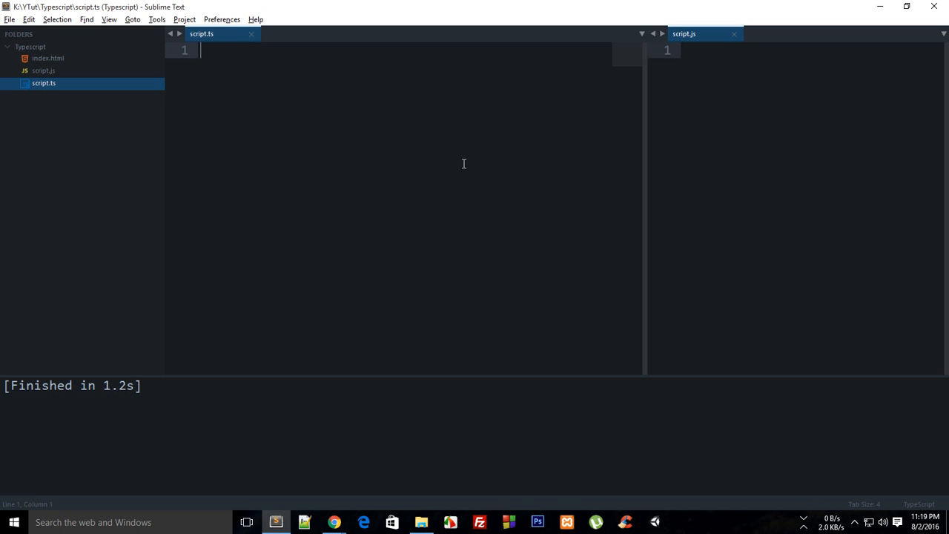
type("function")
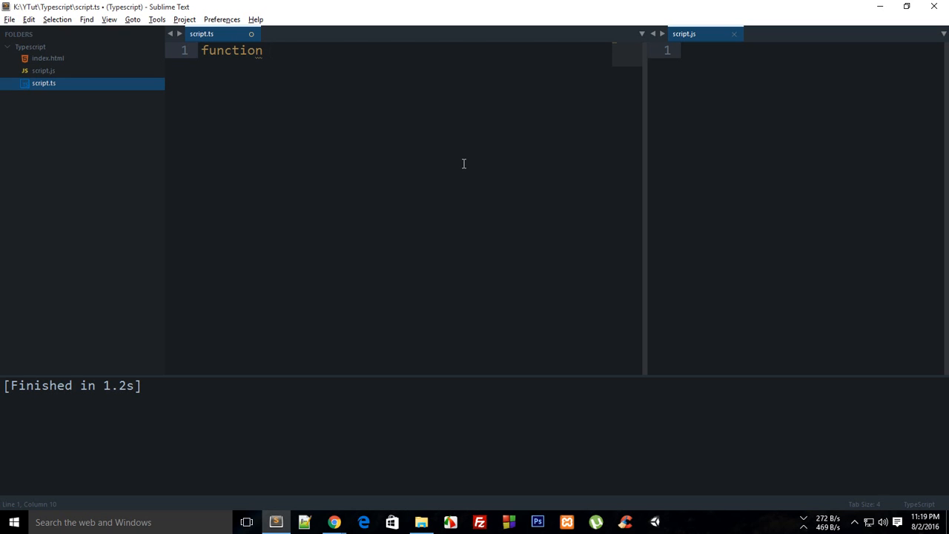
Step: Declare areaOfSquare(side:number, isInteger:boolean) with an empty brace body
type("area")
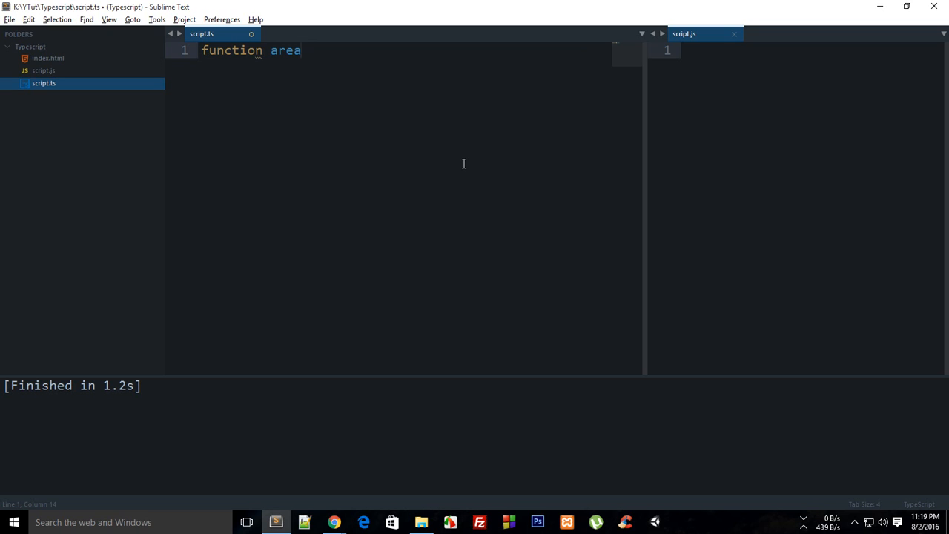
type("OfSquare()")
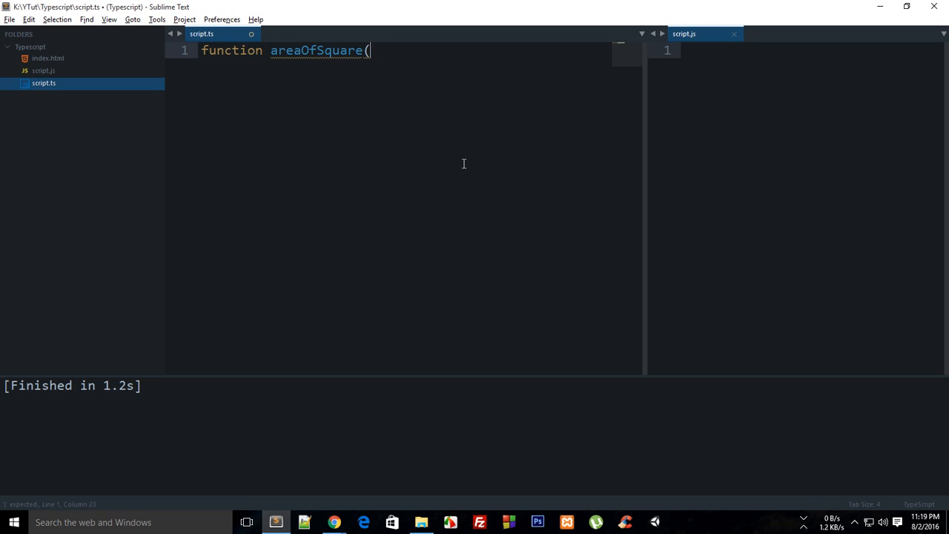
type("side:number,")
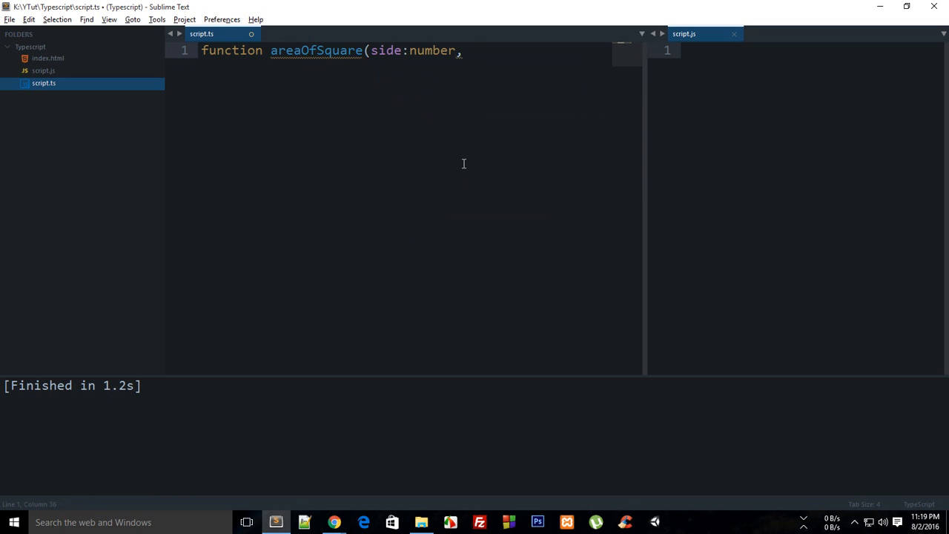
type("is")
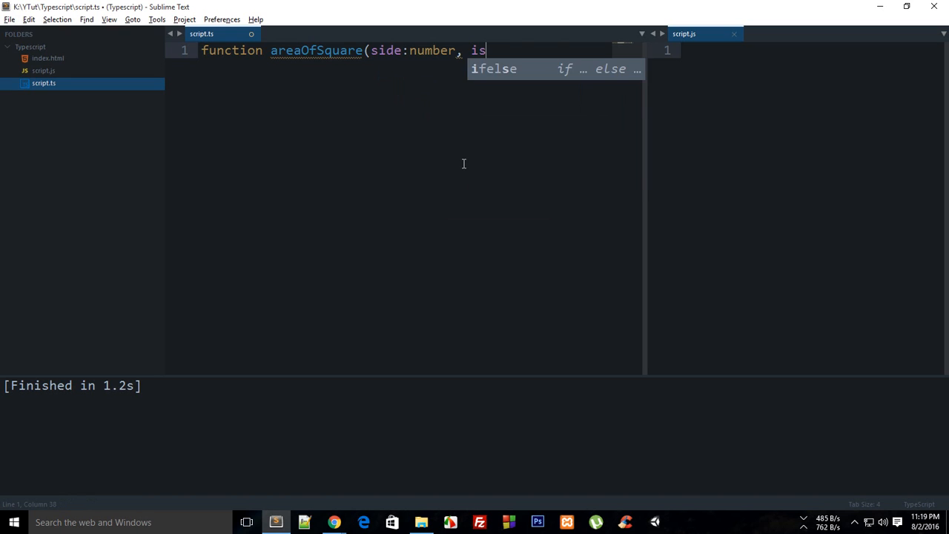
type("Integer:")
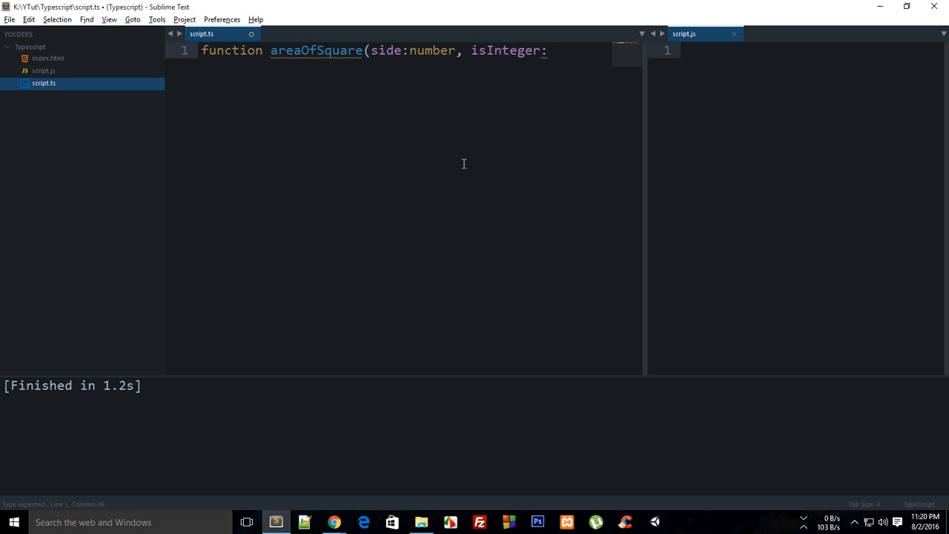
type("boolean)")
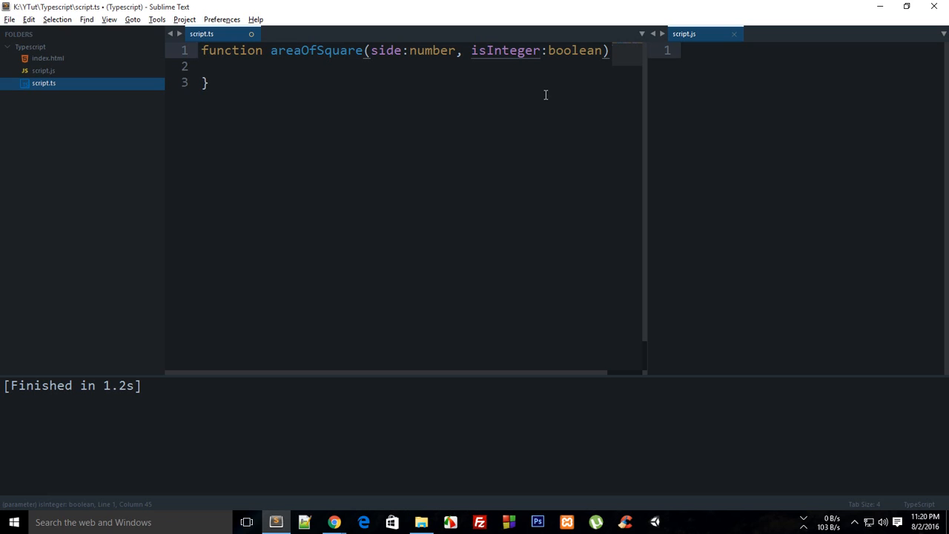
Step: Make isInteger optional with '?', save, and start an if (isInteger) block
type("?")
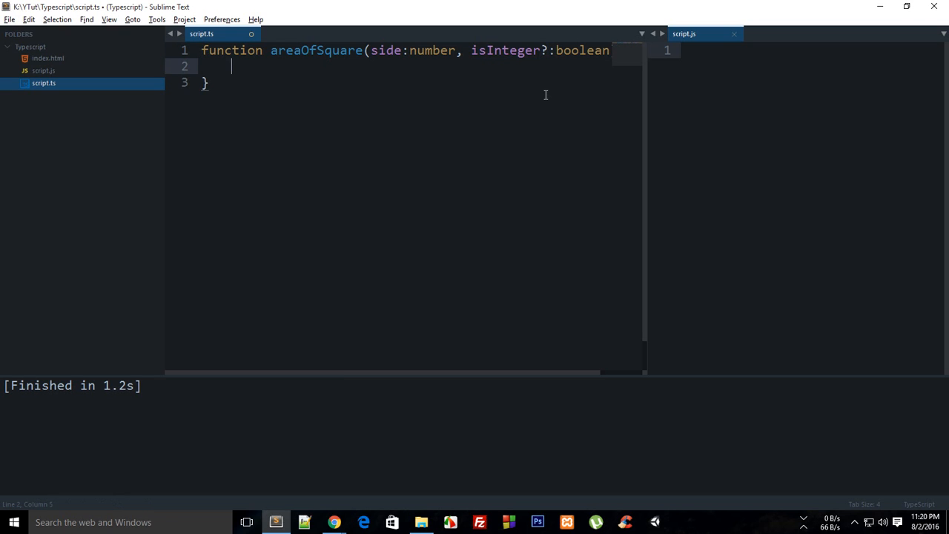
key("ctrl+s")
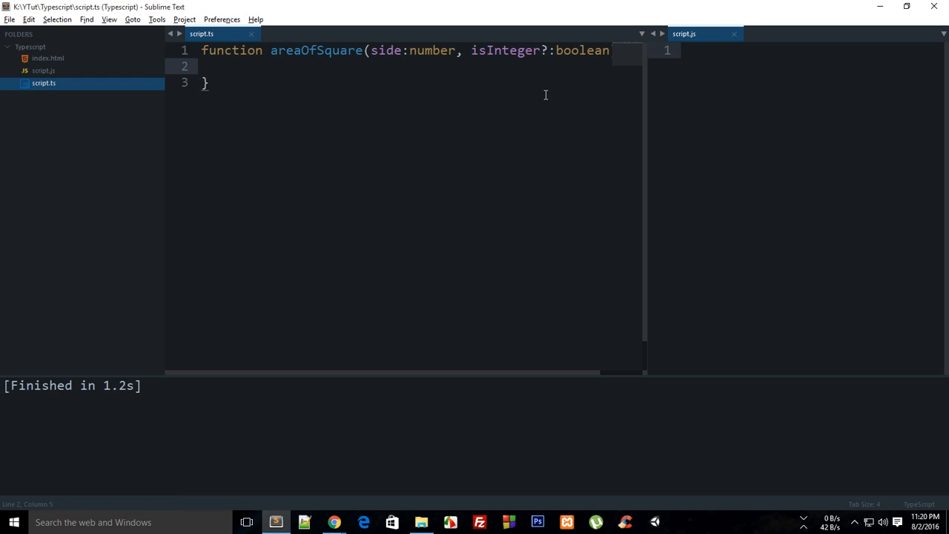
type("if(")
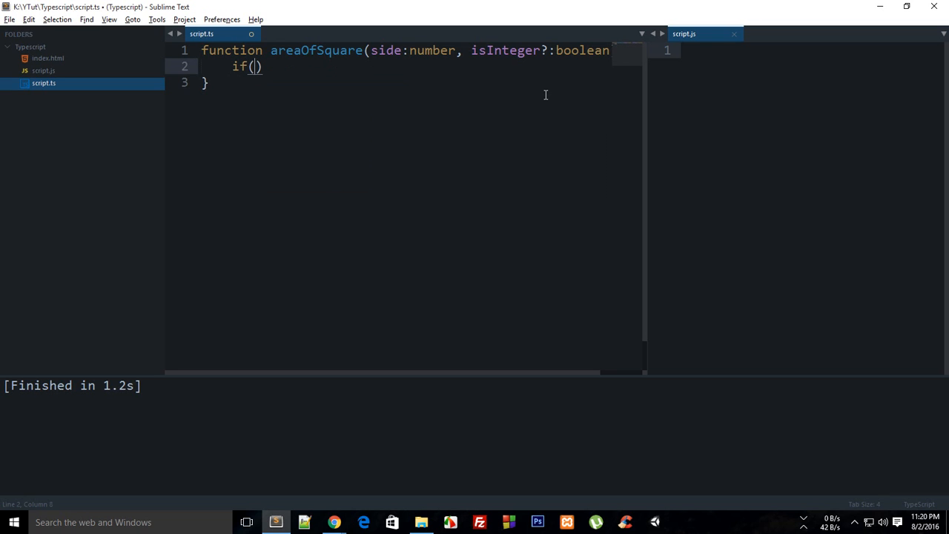
type("isIntege")
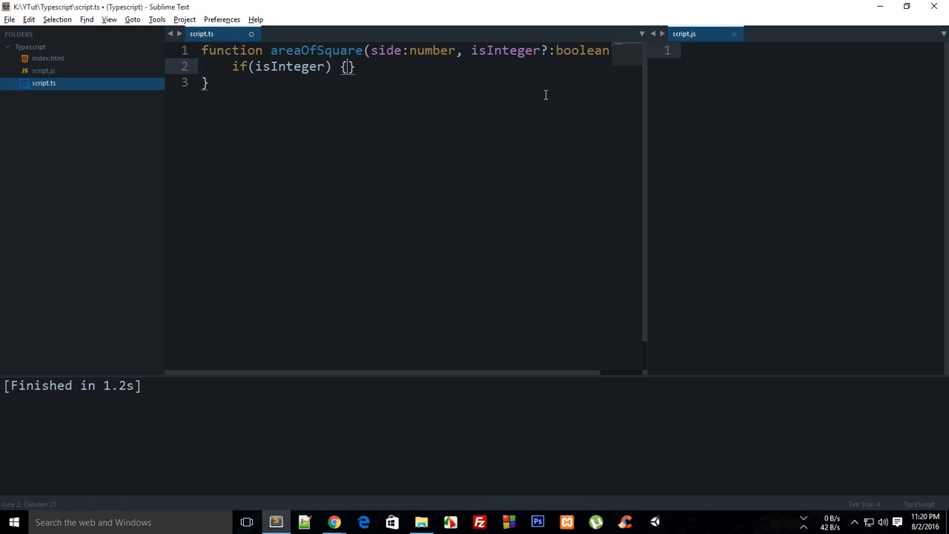
Step: Return Math.floor(side*side) inside the if, otherwise side*side, fixing the variable name
type("return Math.floor")
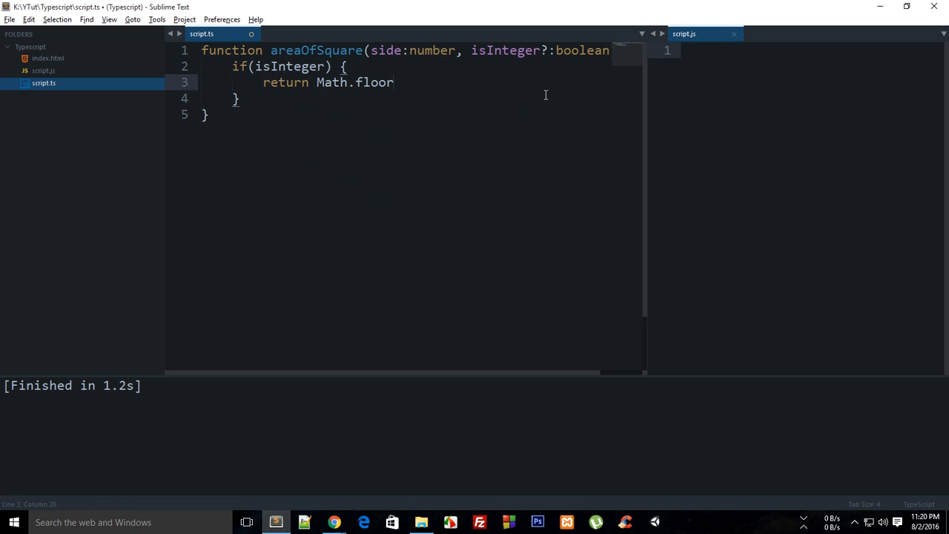
type("(number*number")
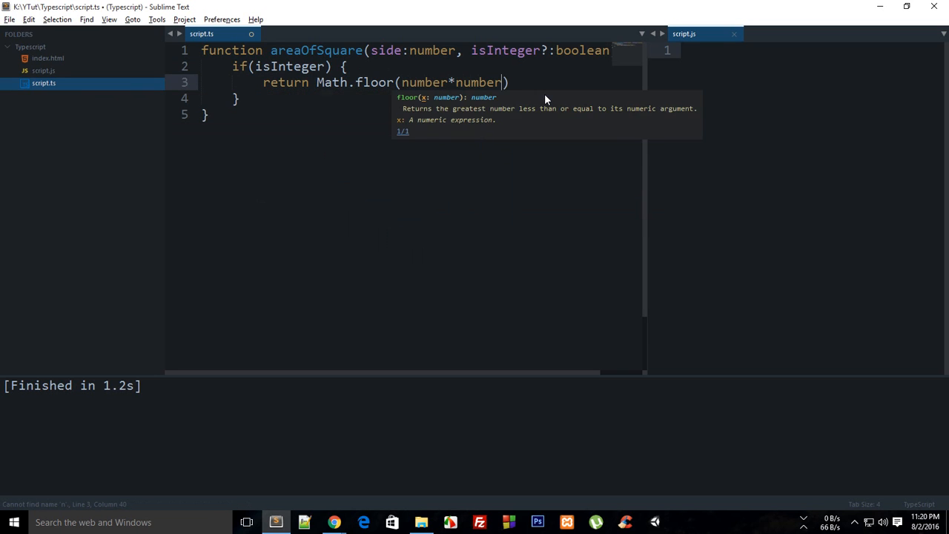
type(");")
type("return ")
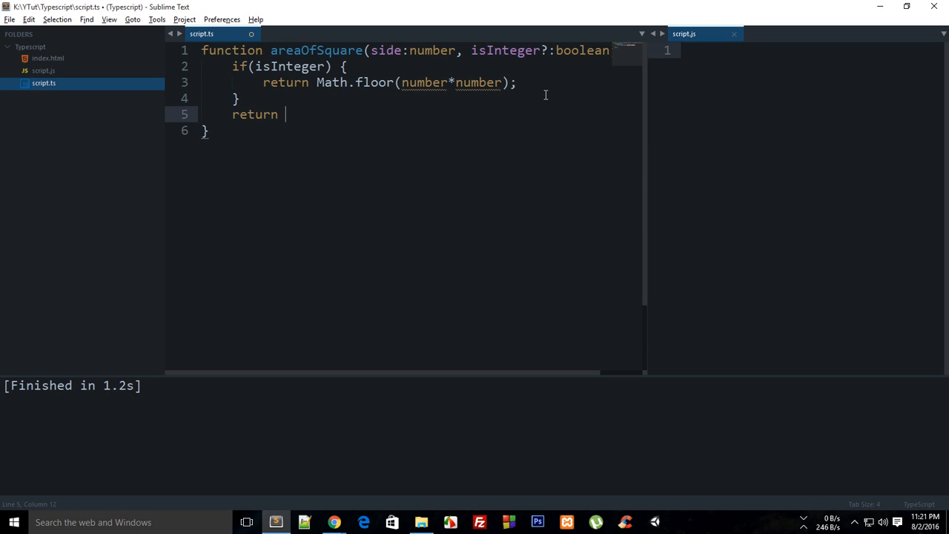
type("number*")
type(" sud")
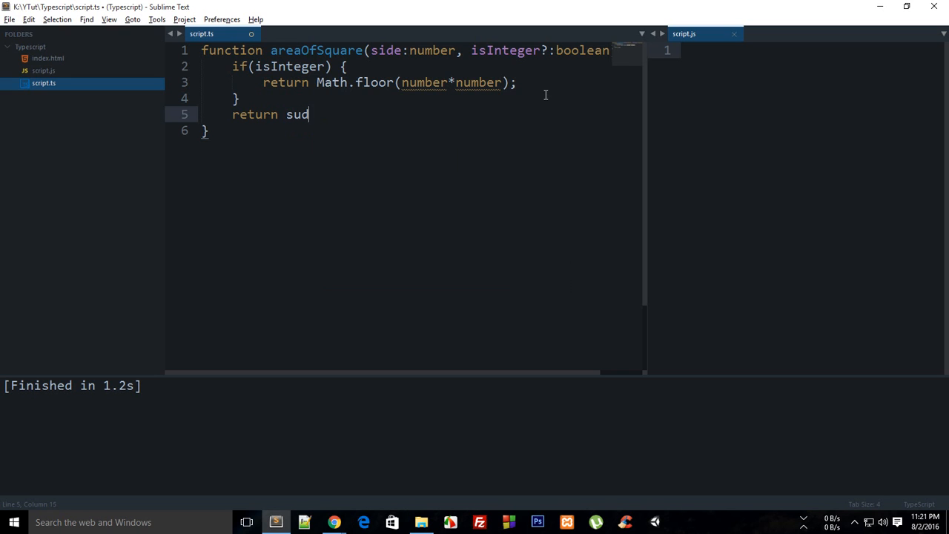
type("e*sude;l")
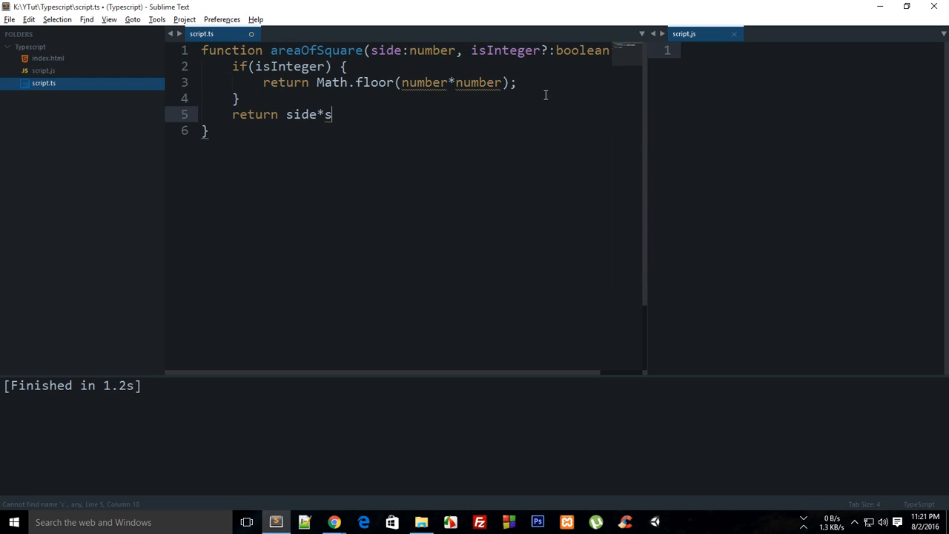
type("ide;")
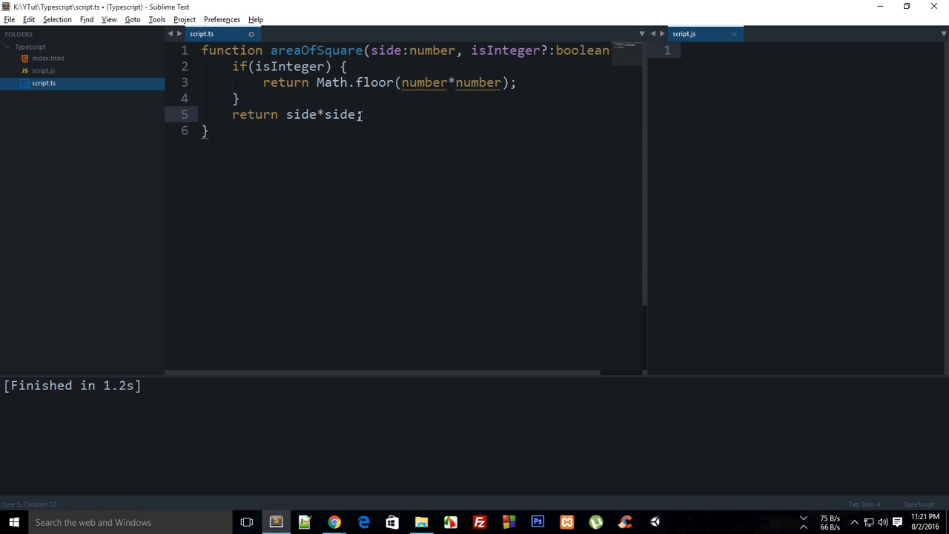
double_click(424, 83)
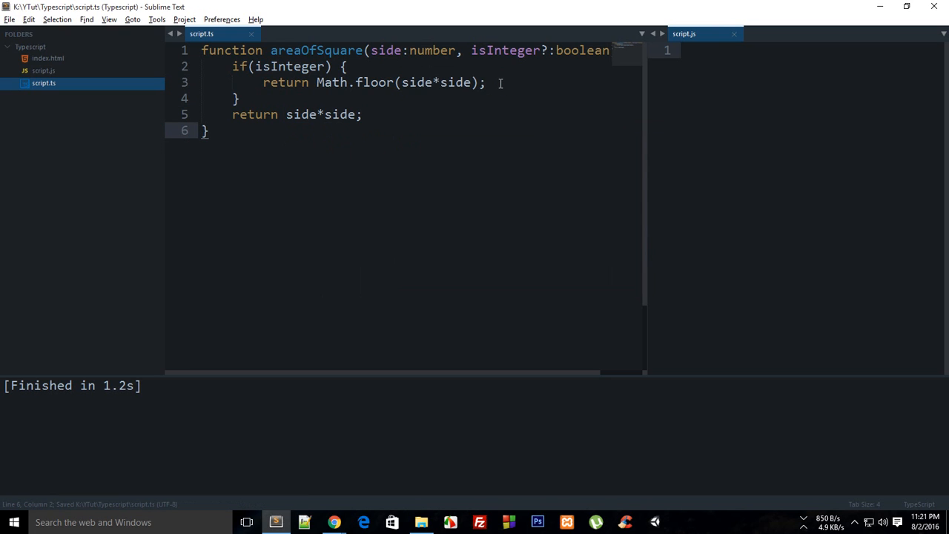
Step: Add console.log(areaOfSquare(5.25)); on a new line below the function
key("enter")
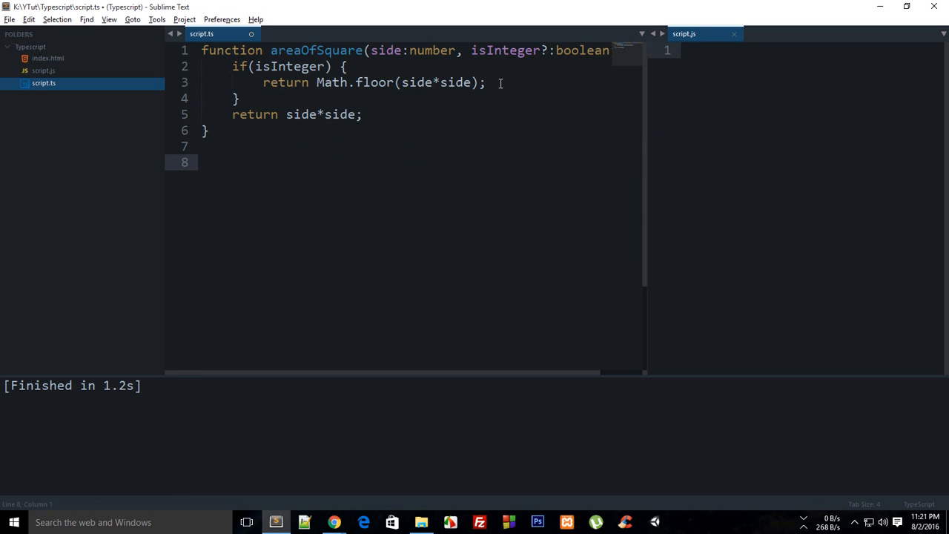
type("console.log")
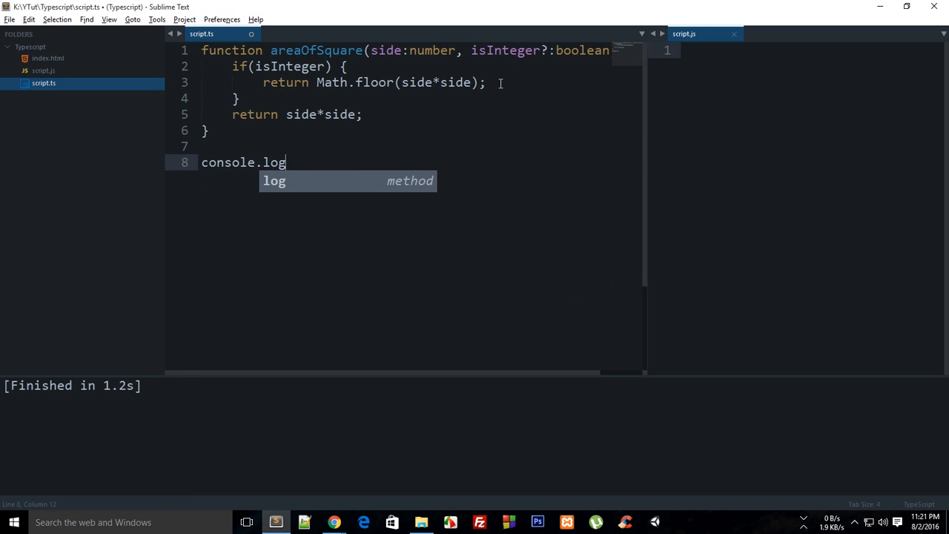
type("(areaOfSquare()")
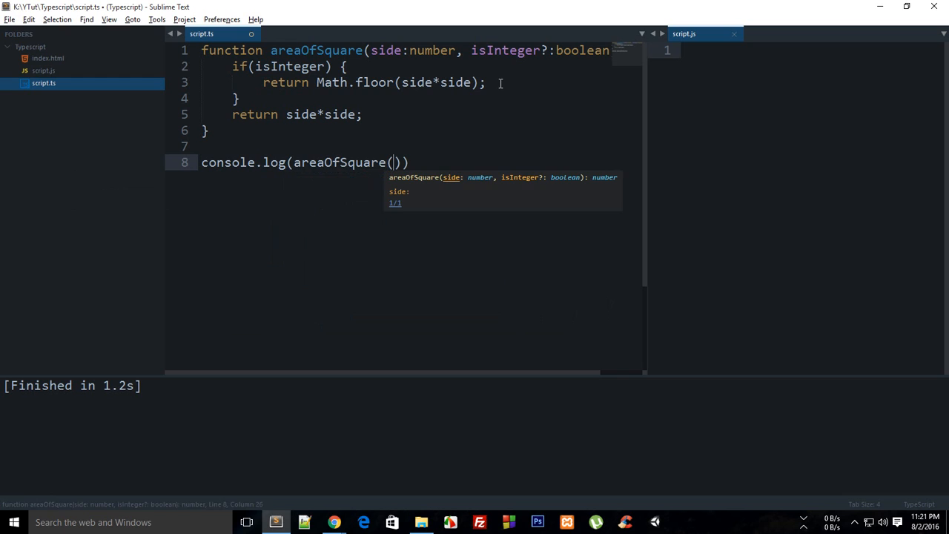
type("5.25")
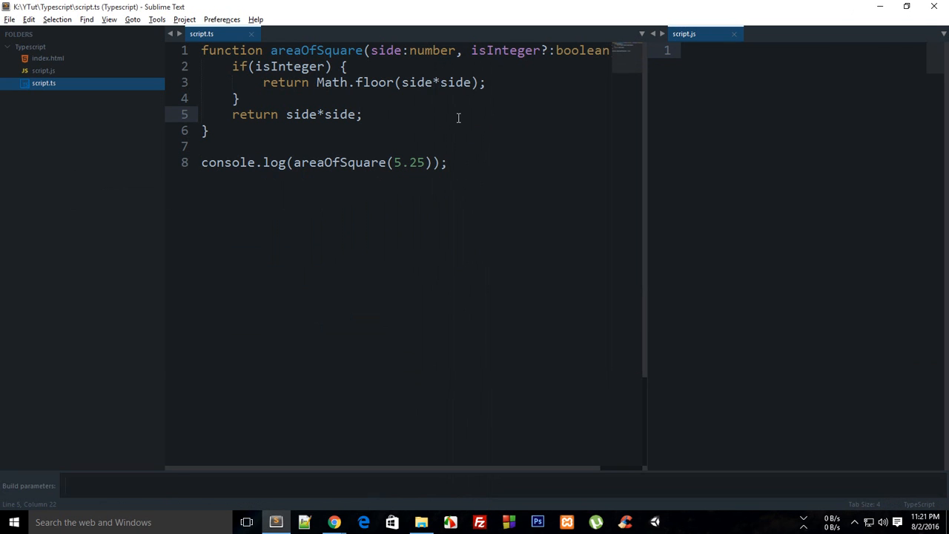
Step: Build with Ctrl+B and view the compiled areaOfSquare code in script.js
key("ctrl+b")
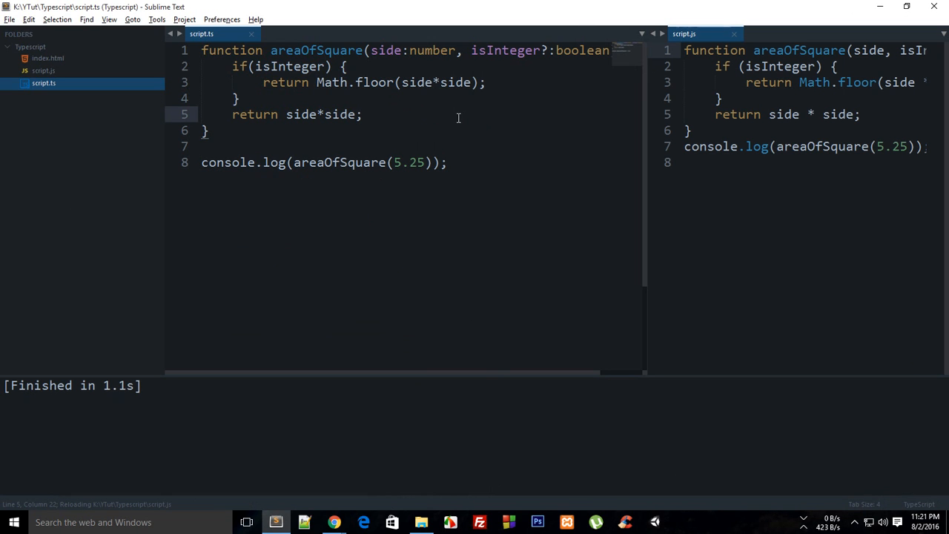
mouse_move(644, 133)
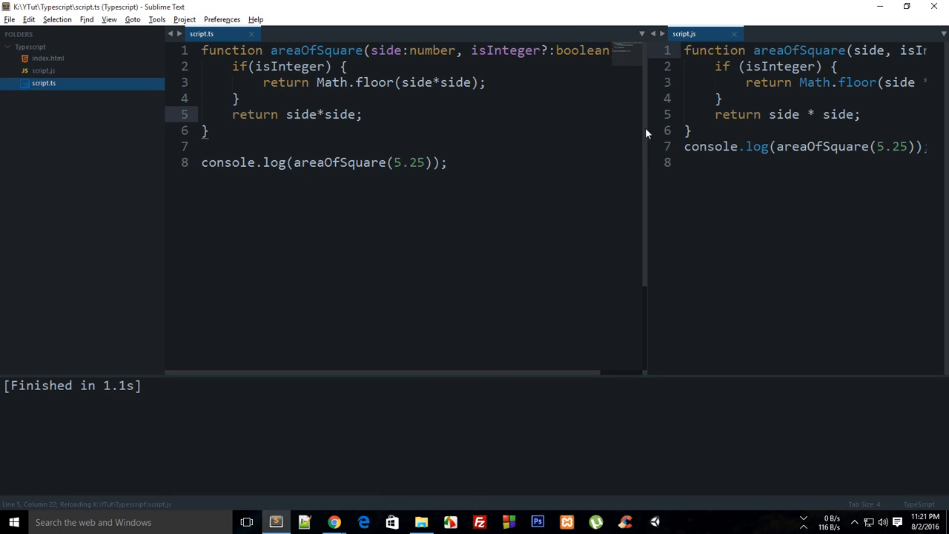
left_click_drag(645, 133, 464, 138)
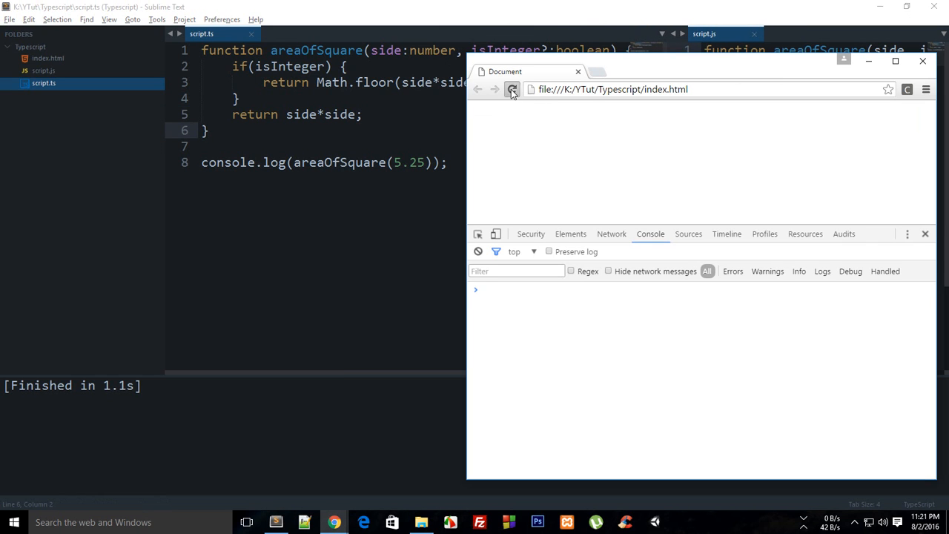
Step: Reload index.html to see 27.5625 in the console, then return to the code
left_click(511, 89)
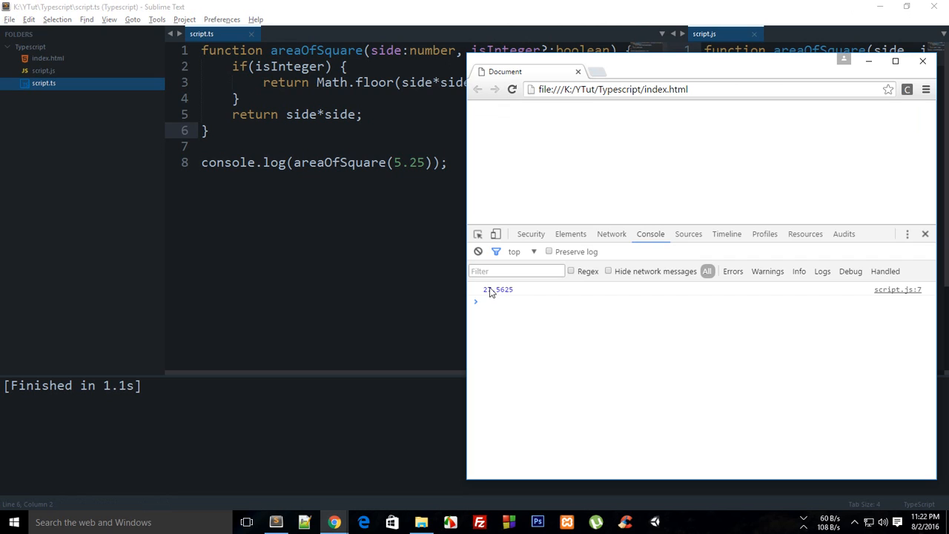
double_click(496, 289)
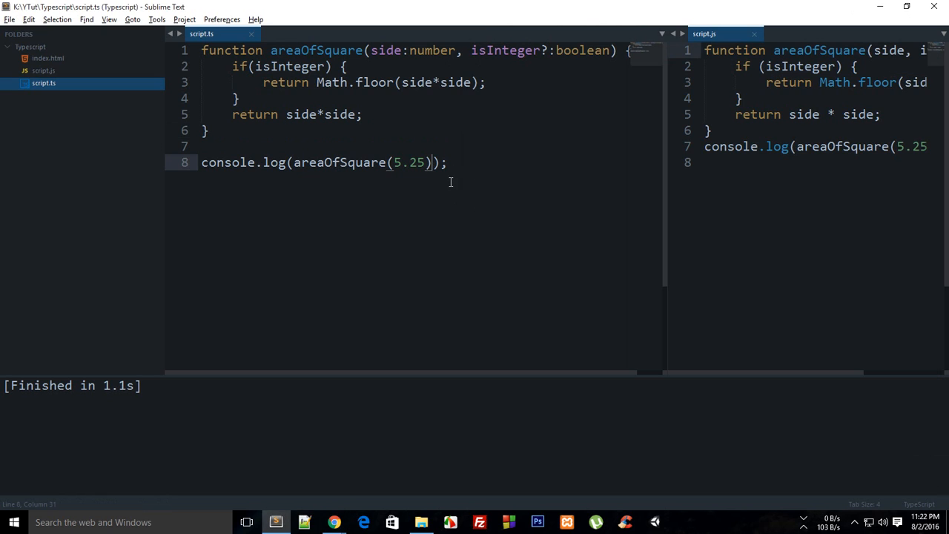
Step: Pass true as the second argument, rebuild, and rerun the page to print 27
type(", trt")
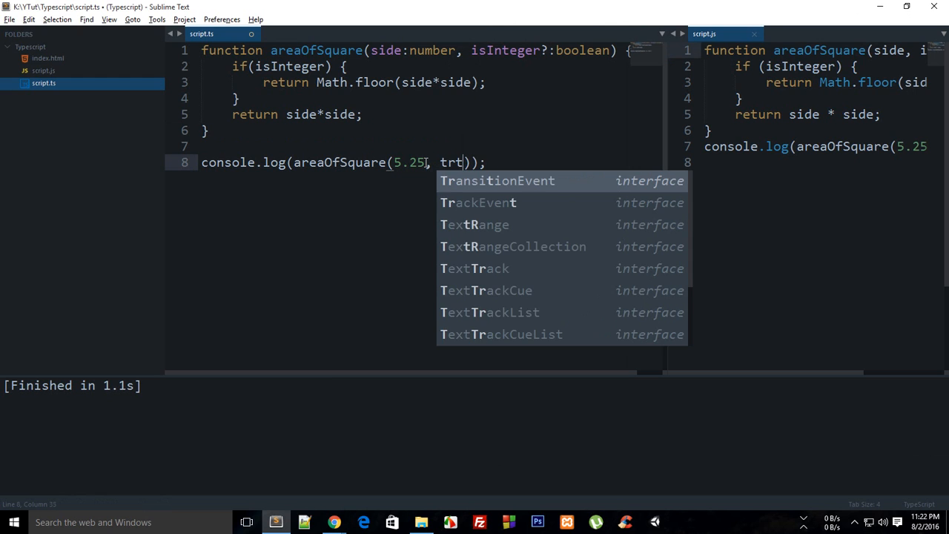
type("rue")
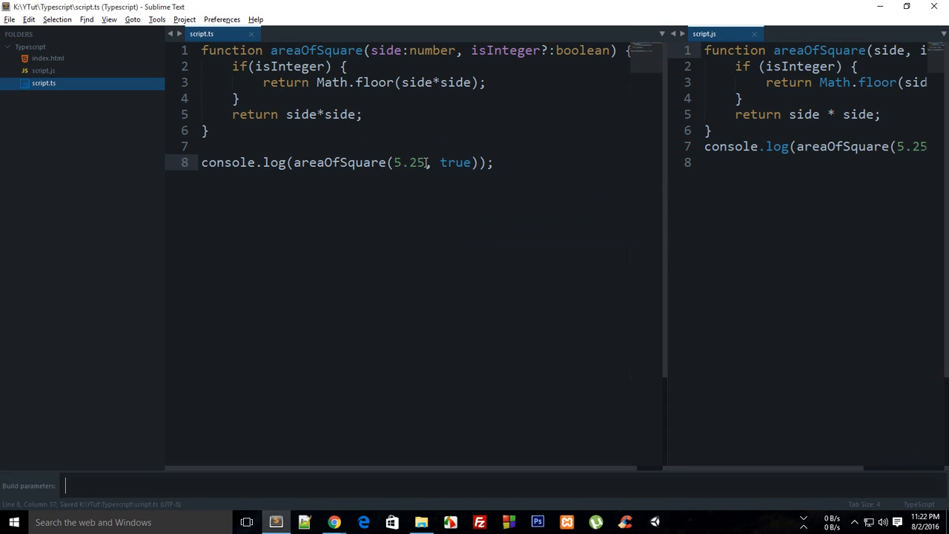
key("ctrl+b")
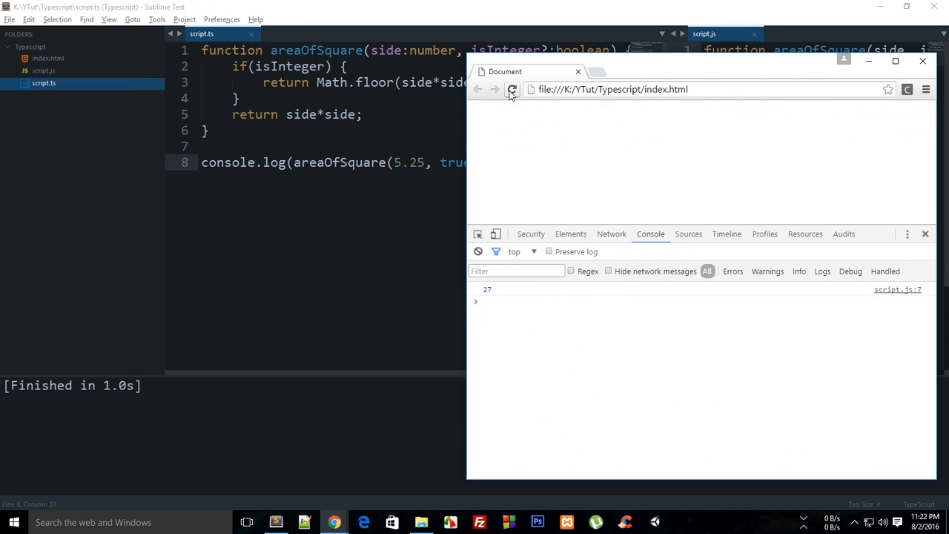
double_click(487, 290)
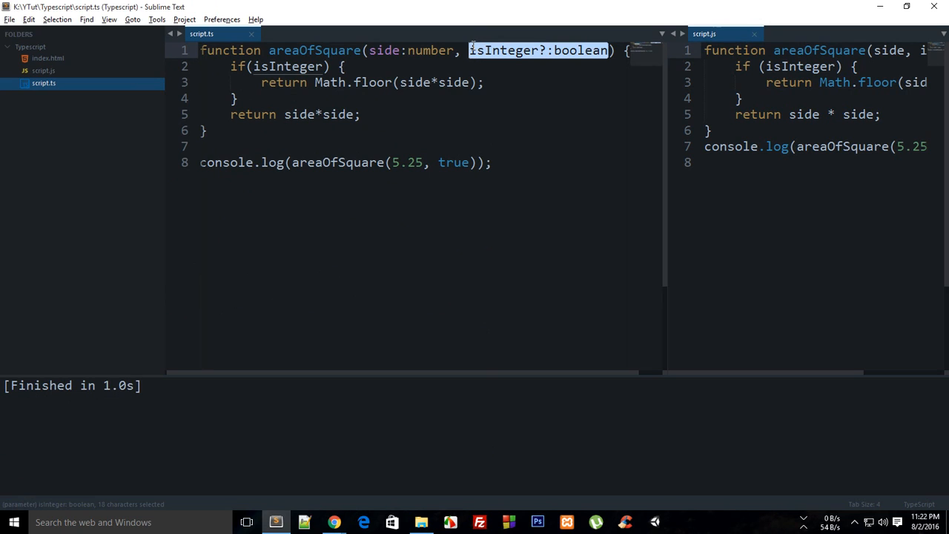
left_click(473, 66)
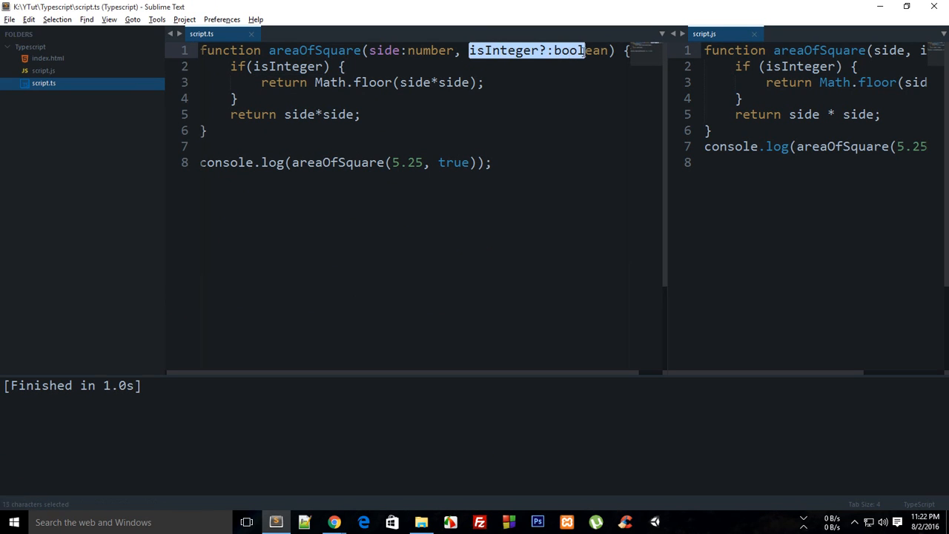
left_click(562, 77)
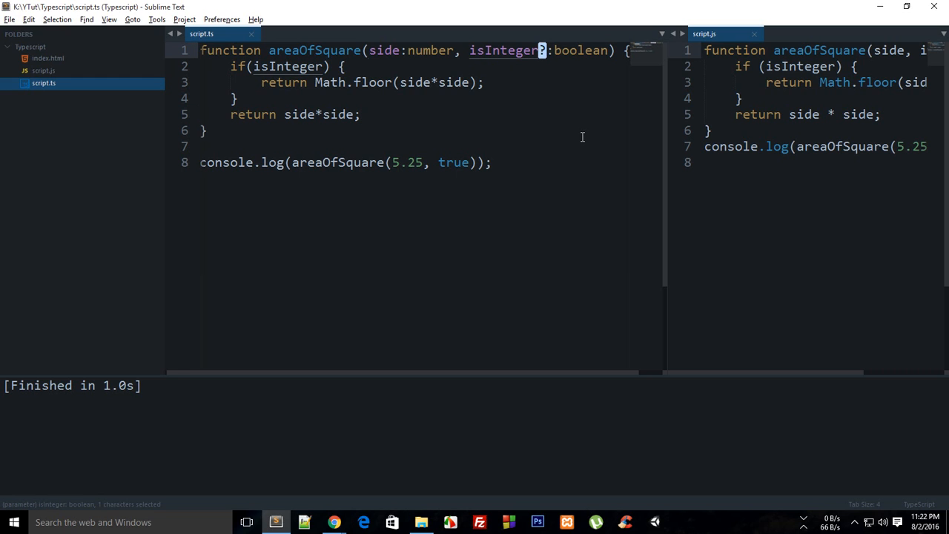
type("= false")
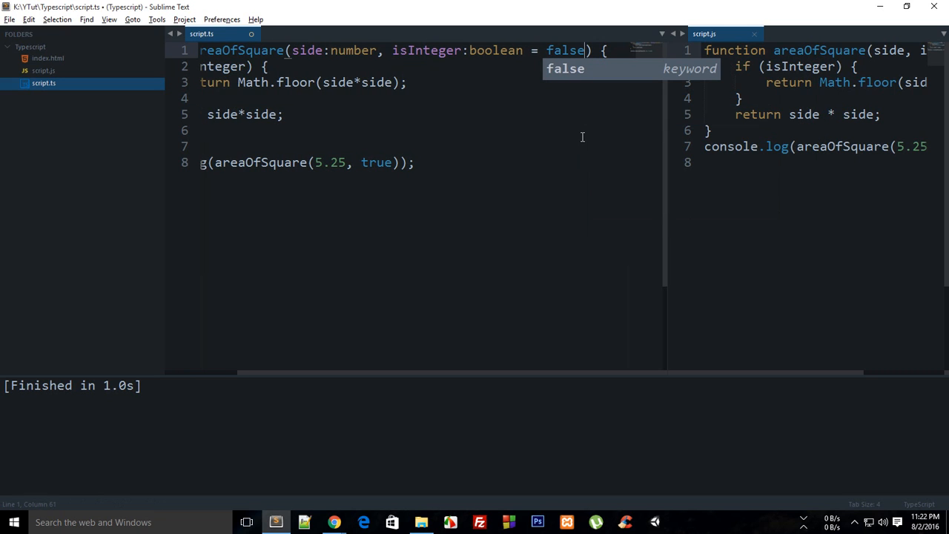
key("Backspace")
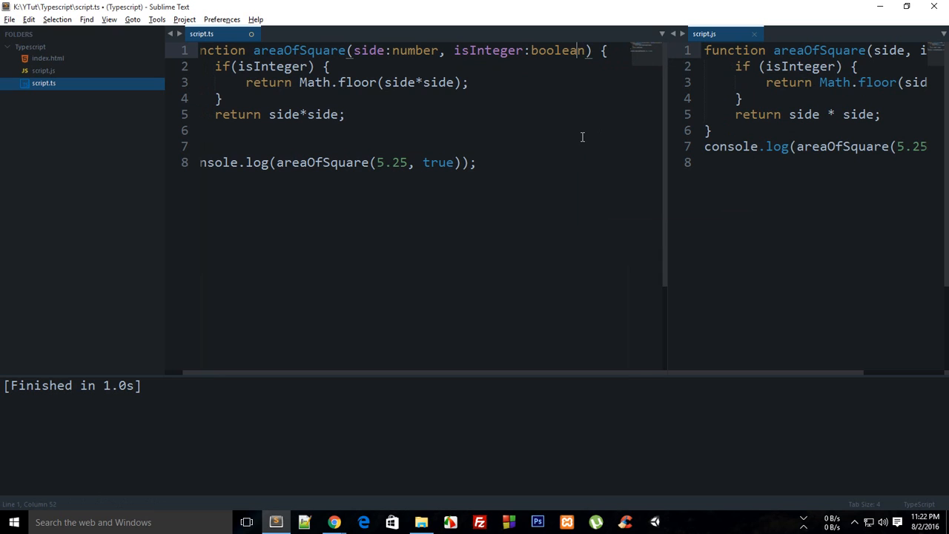
type("?")
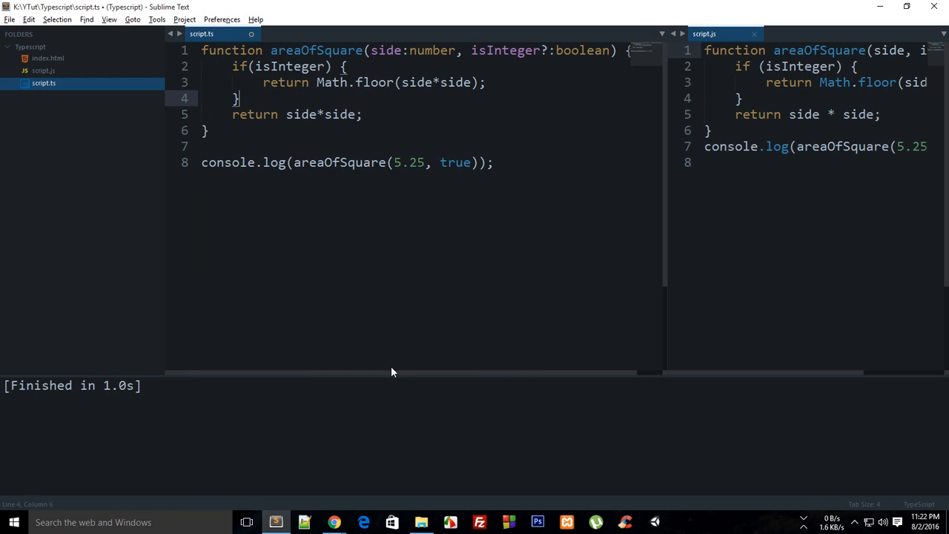
mouse_move(392, 367)
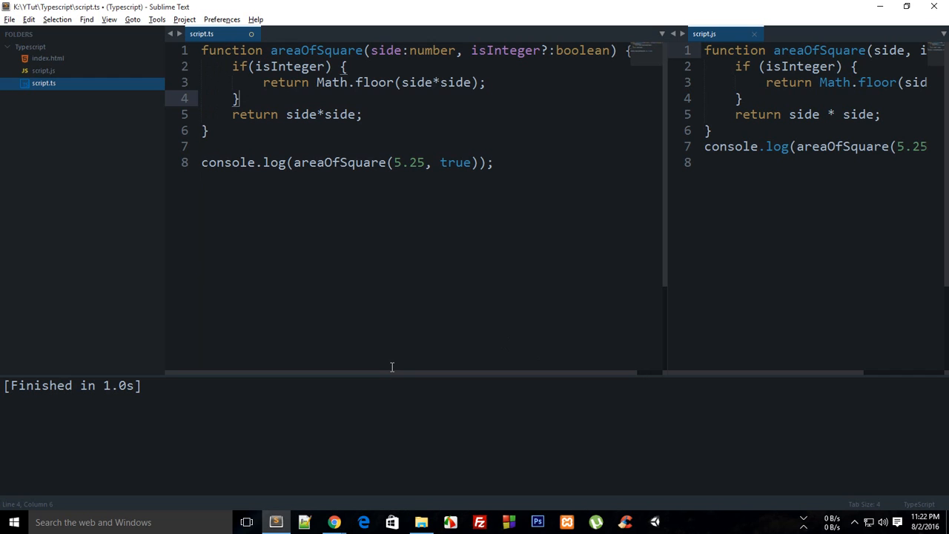
key("ctrl+s")
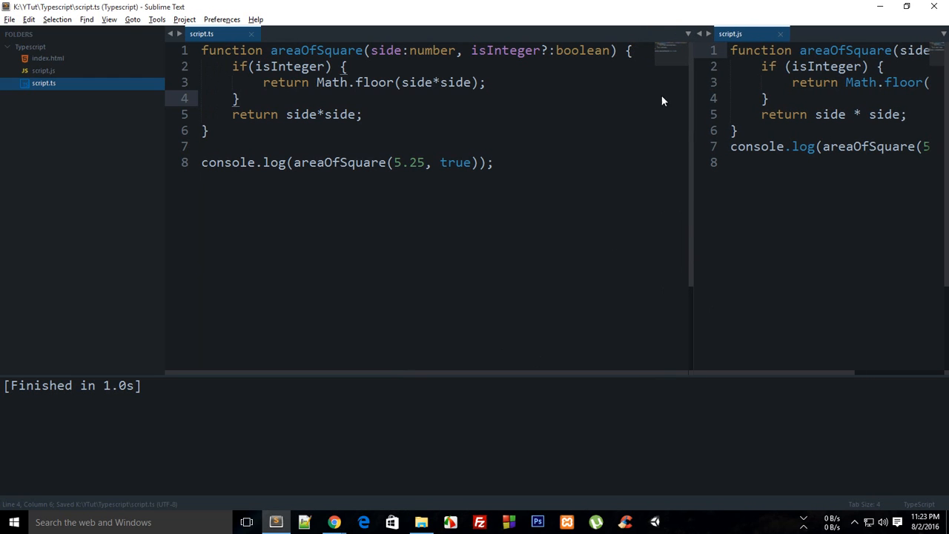
Step: Add a ':number' return type after areaOfSquare's parameter list on line 1
left_click(563, 158)
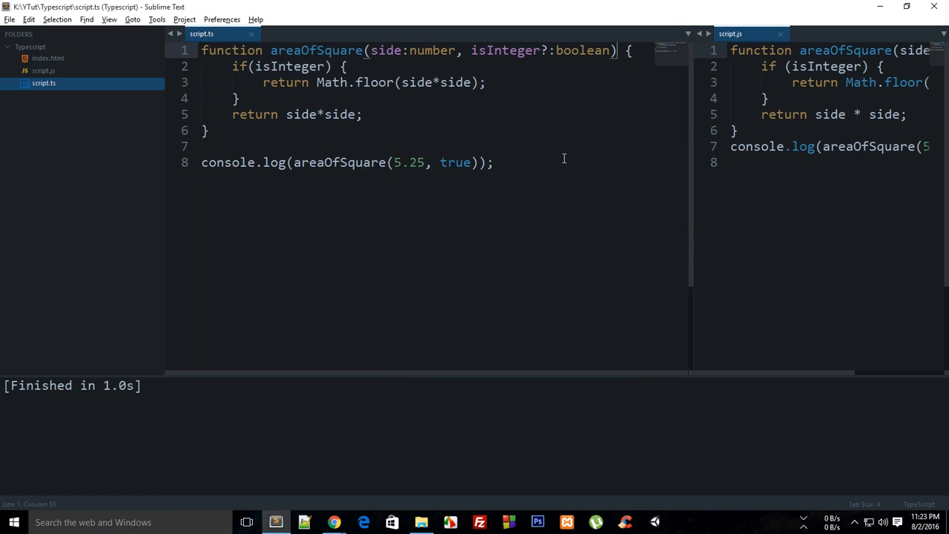
type(":number")
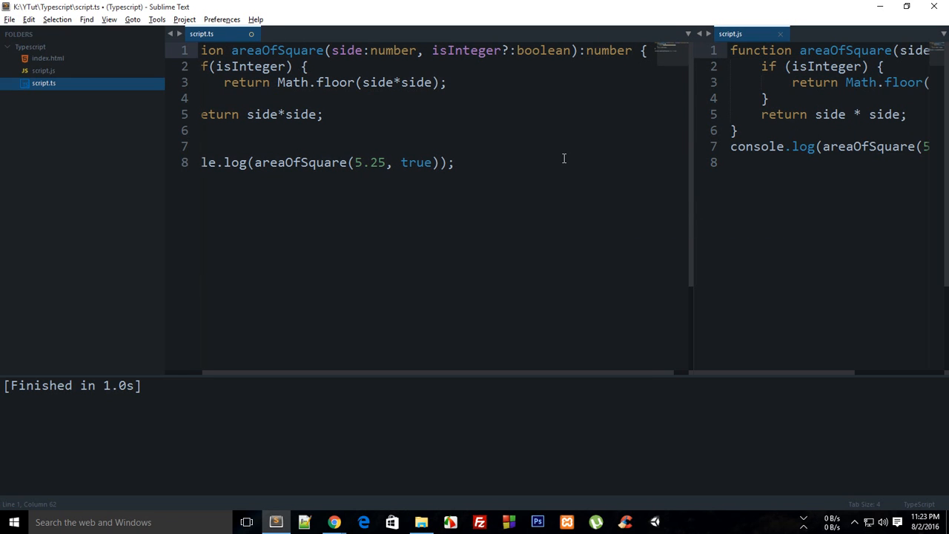
mouse_move(513, 366)
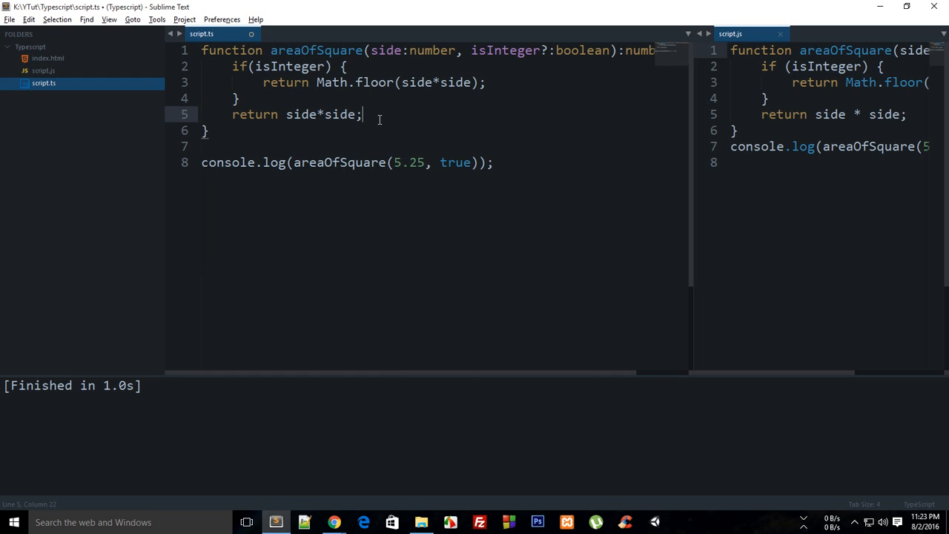
Step: Comment out return side*side, return '0' instead, and build to get error TS2322
type("//")
type("return")
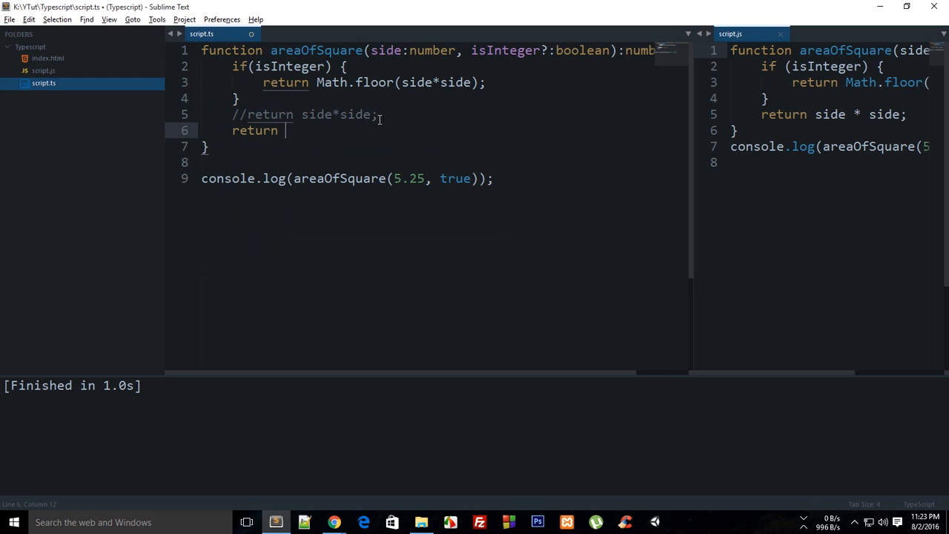
type("'0';")
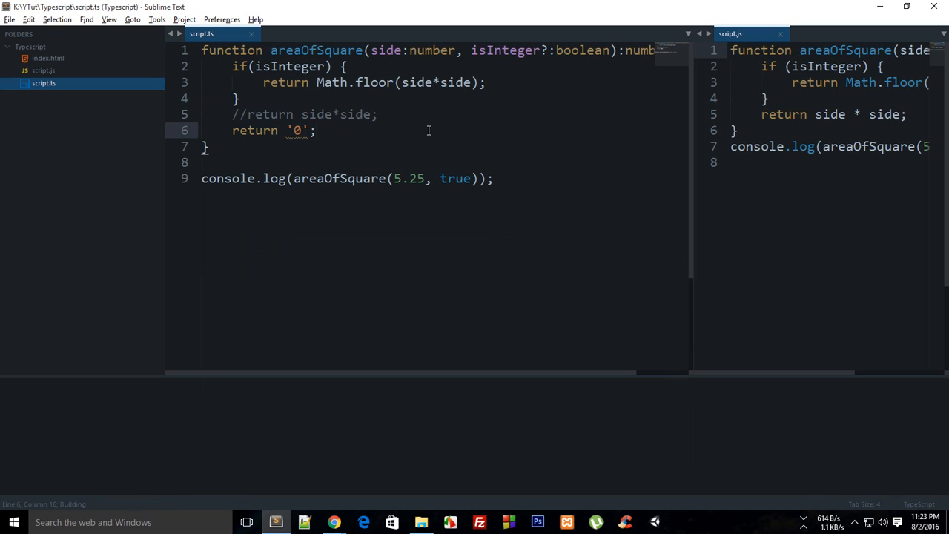
key("ctrl+b")
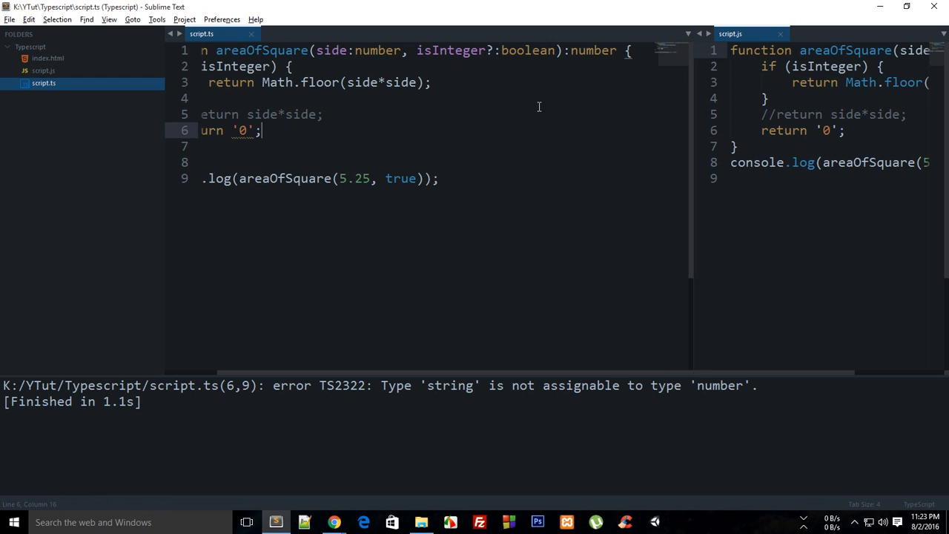
Step: Remove the ':number' return type and rebuild, producing error TS2354
double_click(593, 49)
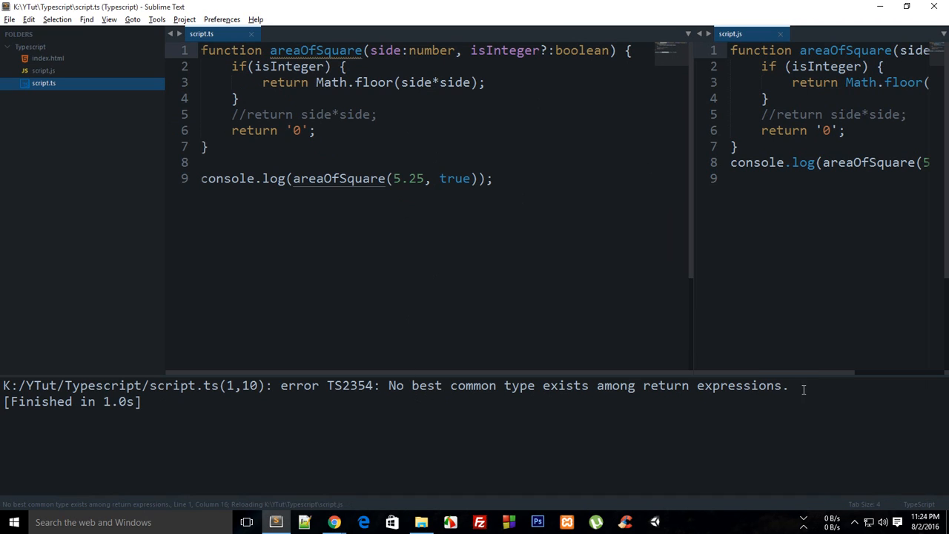
mouse_move(759, 378)
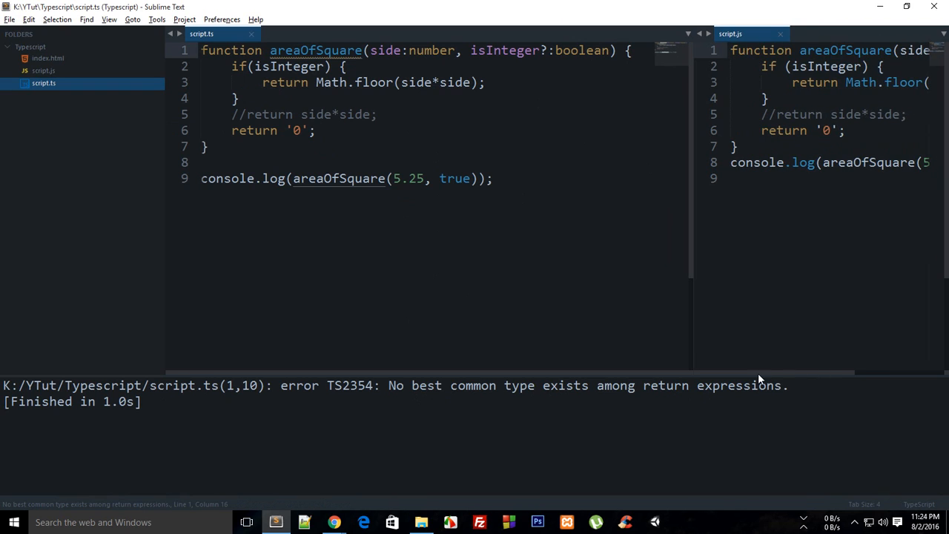
mouse_move(622, 379)
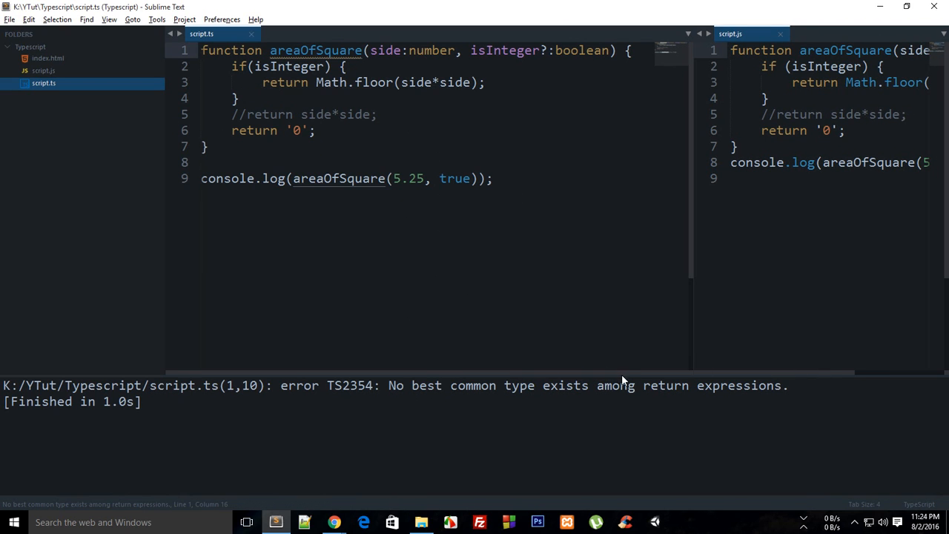
mouse_move(433, 424)
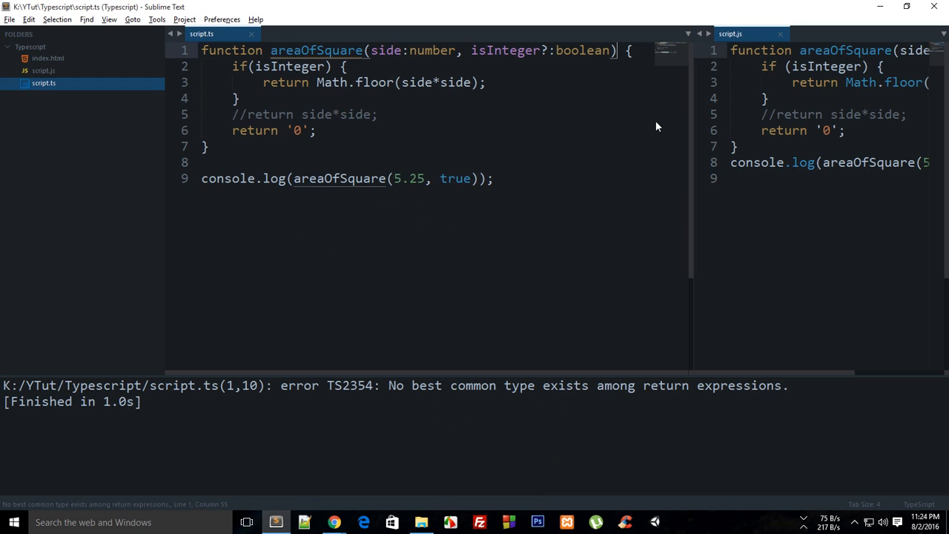
Step: Add ':number' as areaOfSquare's return type on line 1 and place the cursor on line 6
type(":number")
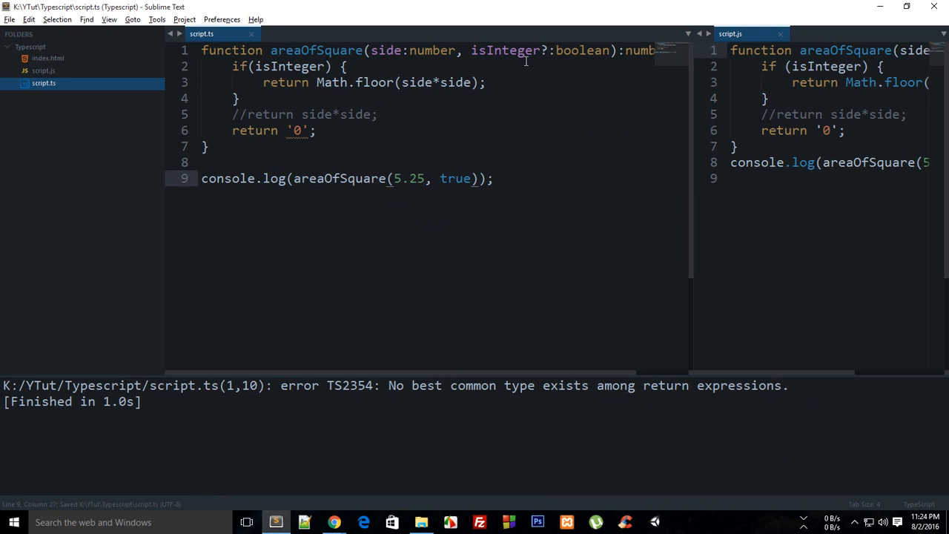
mouse_move(427, 376)
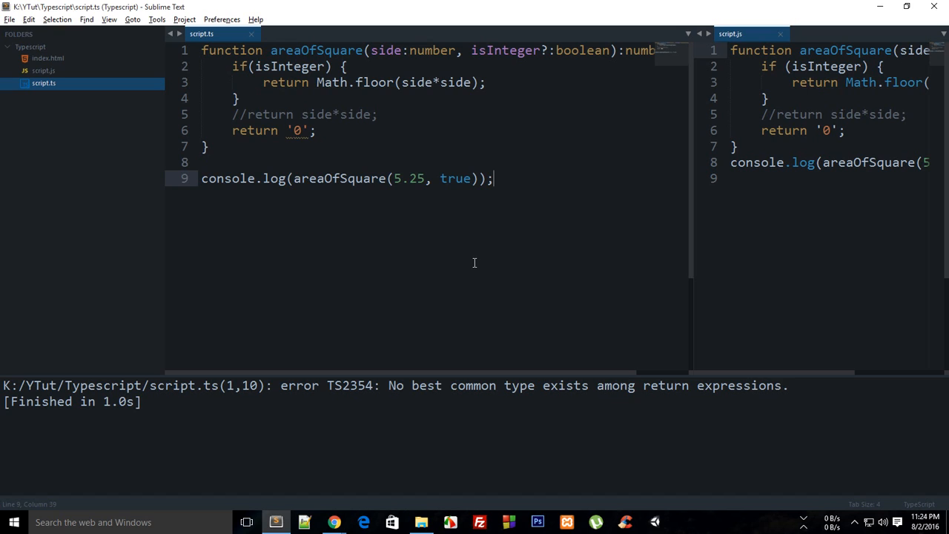
left_click(315, 130)
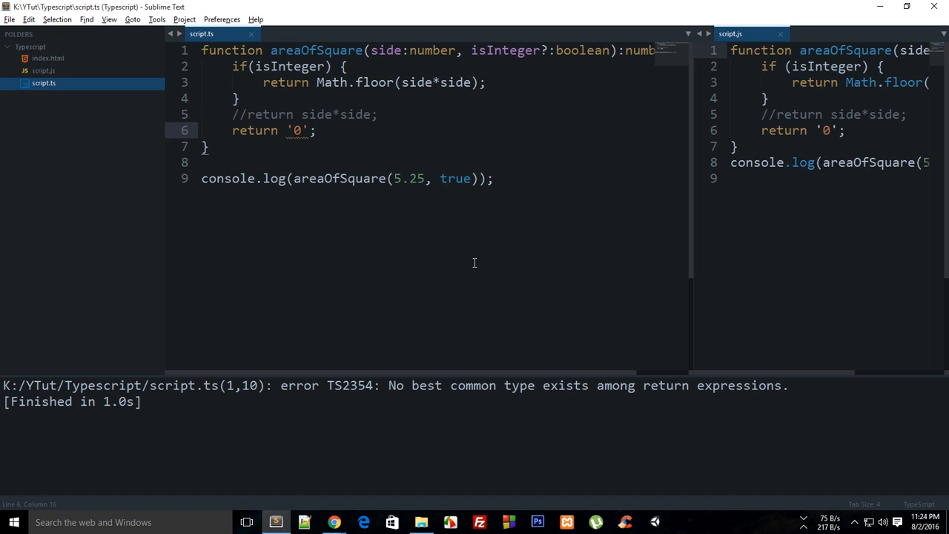